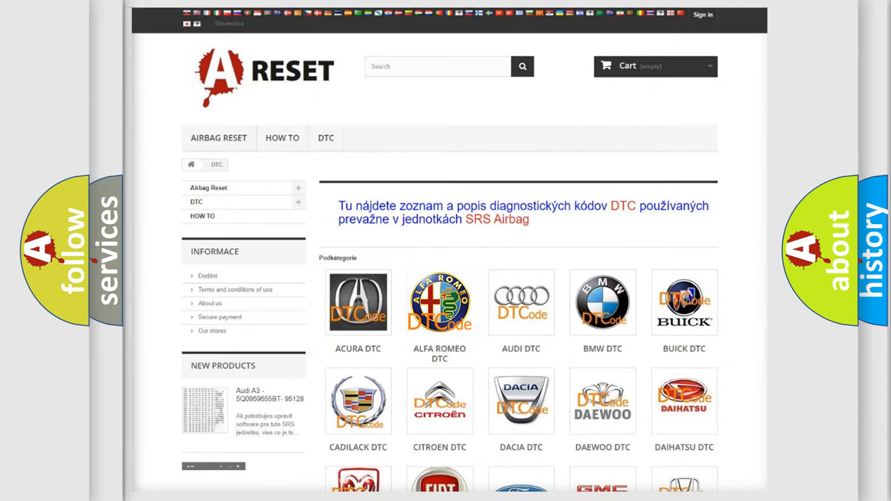
Step: Choose ALFA ROMEO DTC from the catalogue and browse its code subcategories
{"action": "left_click", "coordinate": [440, 302]}
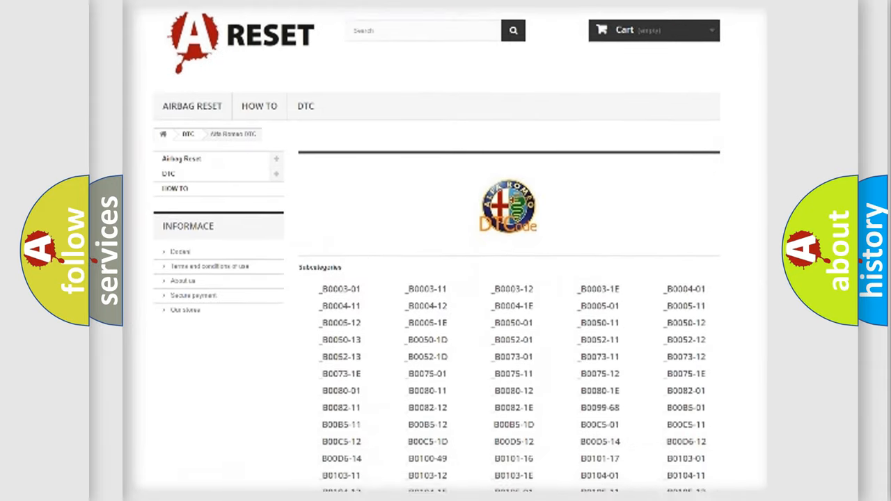
{"action": "scroll", "scroll_direction": "down", "scroll_amount": 3}
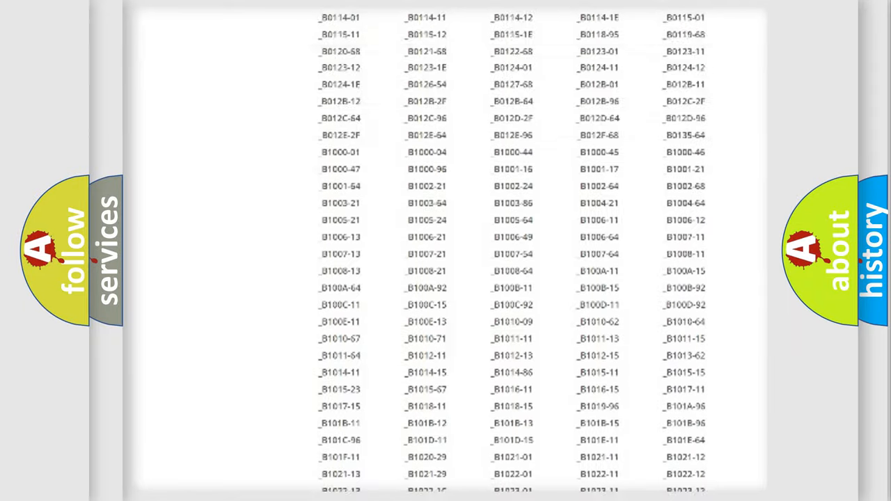
{"action": "scroll", "scroll_direction": "up", "scroll_amount": 3}
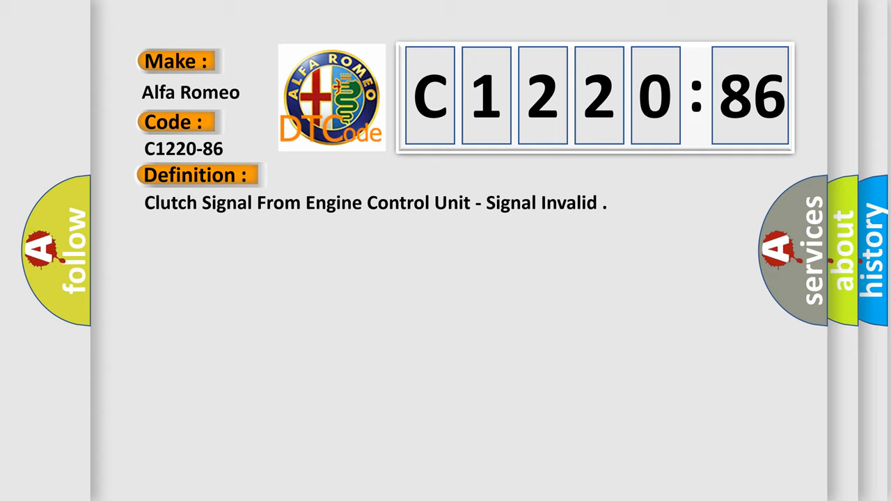
Step: Show the Description and then the Cause sections for code C1220-86
{"action": "left_click", "coordinate": [362, 175]}
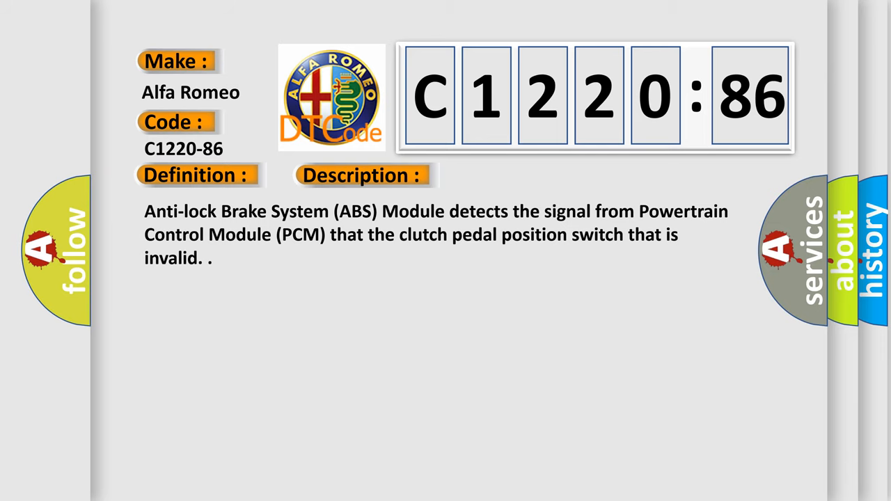
{"action": "left_click", "coordinate": [513, 175]}
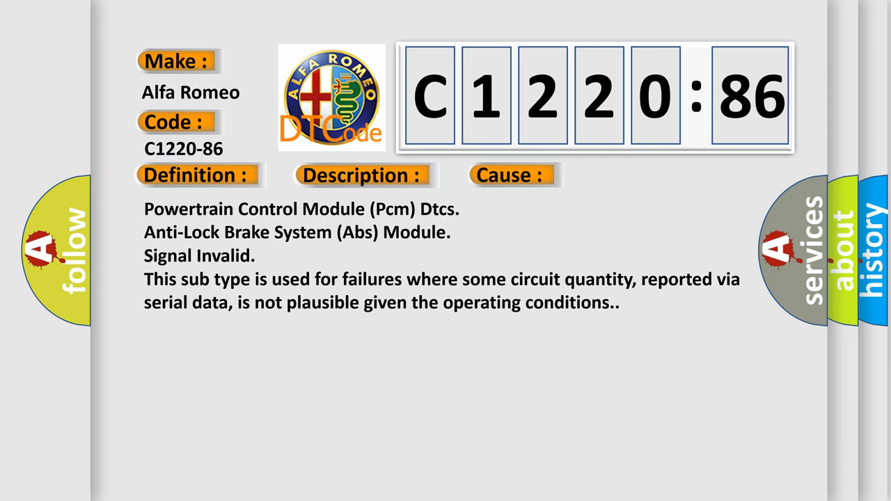